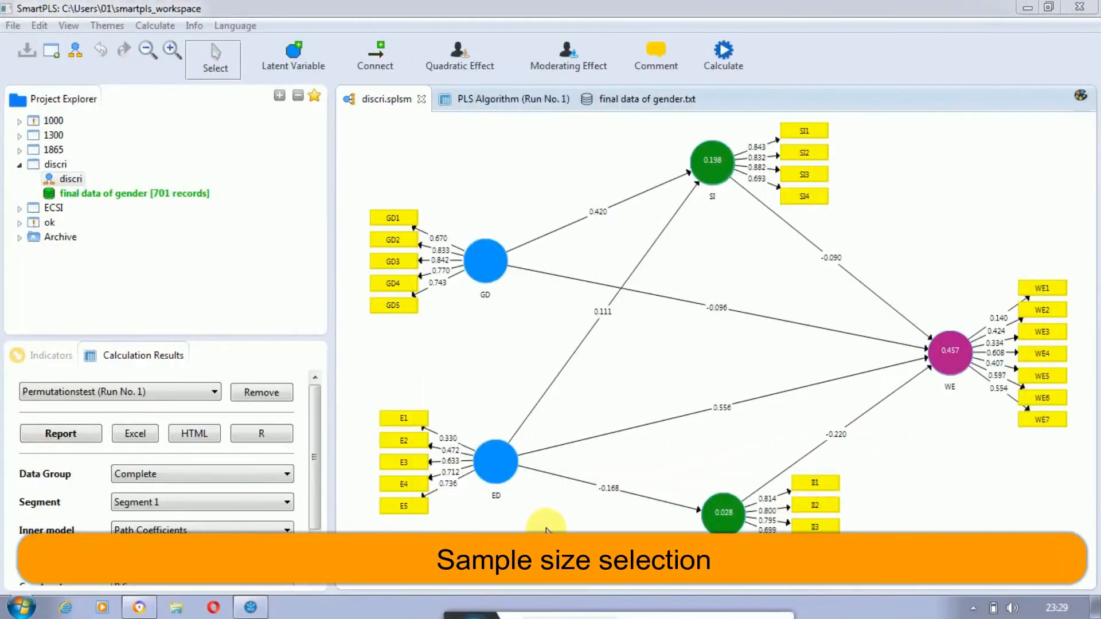
mouse_move(504, 368)
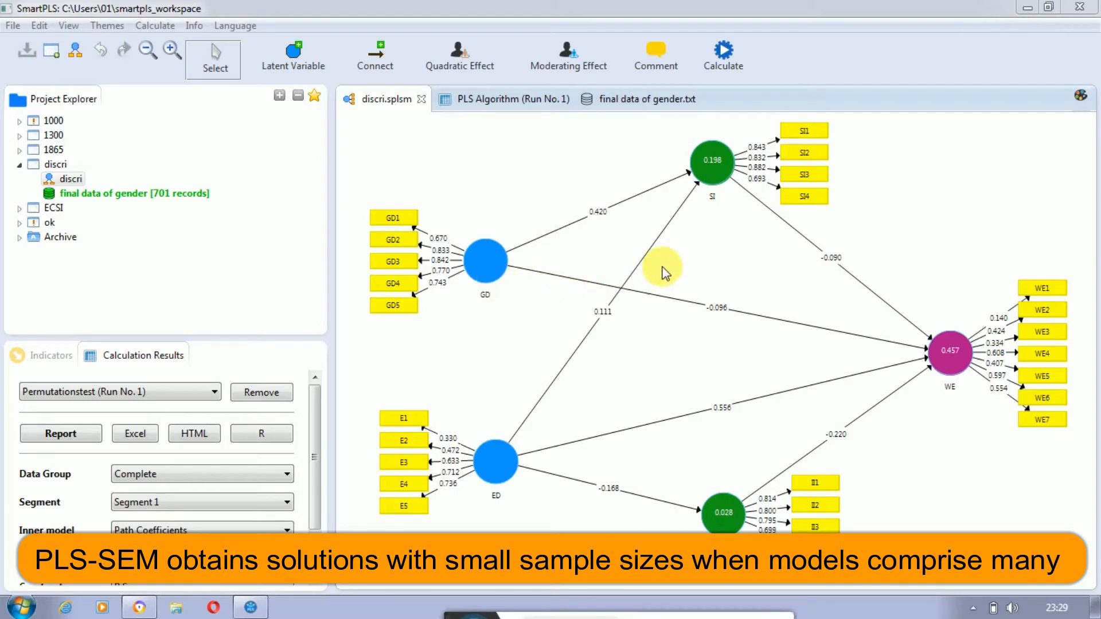
mouse_move(636, 300)
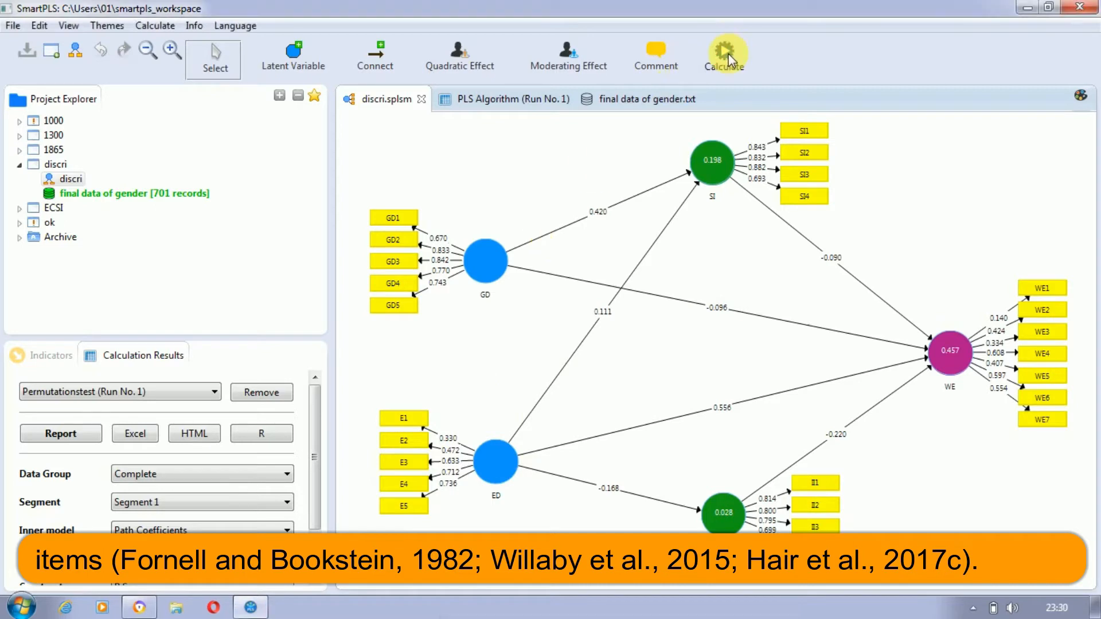
Step: Run the PLS Algorithm on the discri model, yielding R² 0.253 for WE and 0.149 for SI
click(725, 54)
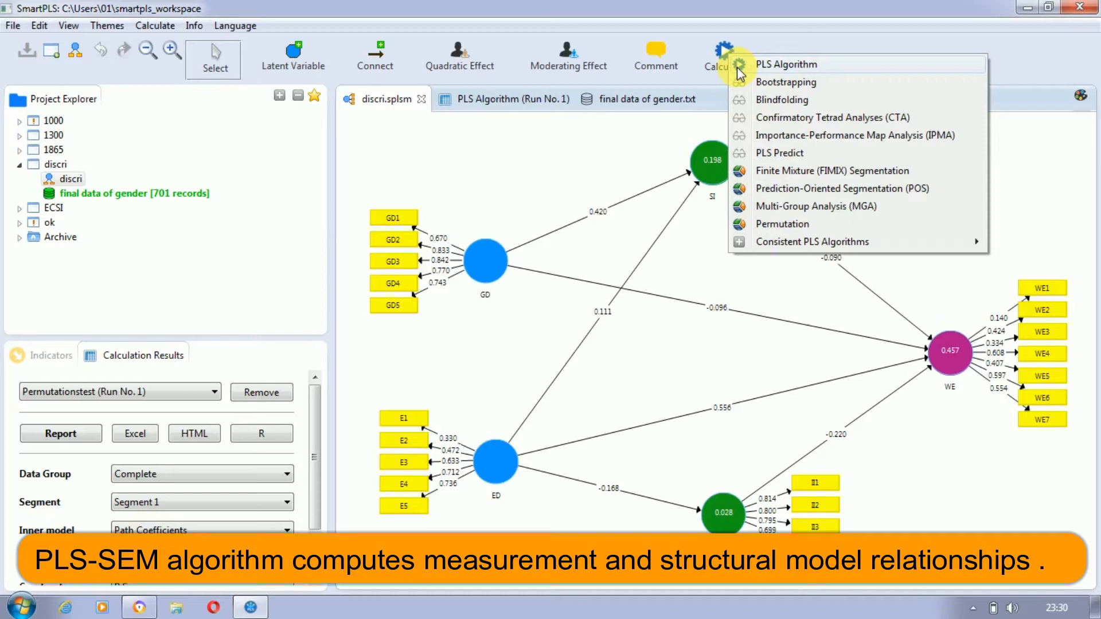
mouse_move(763, 242)
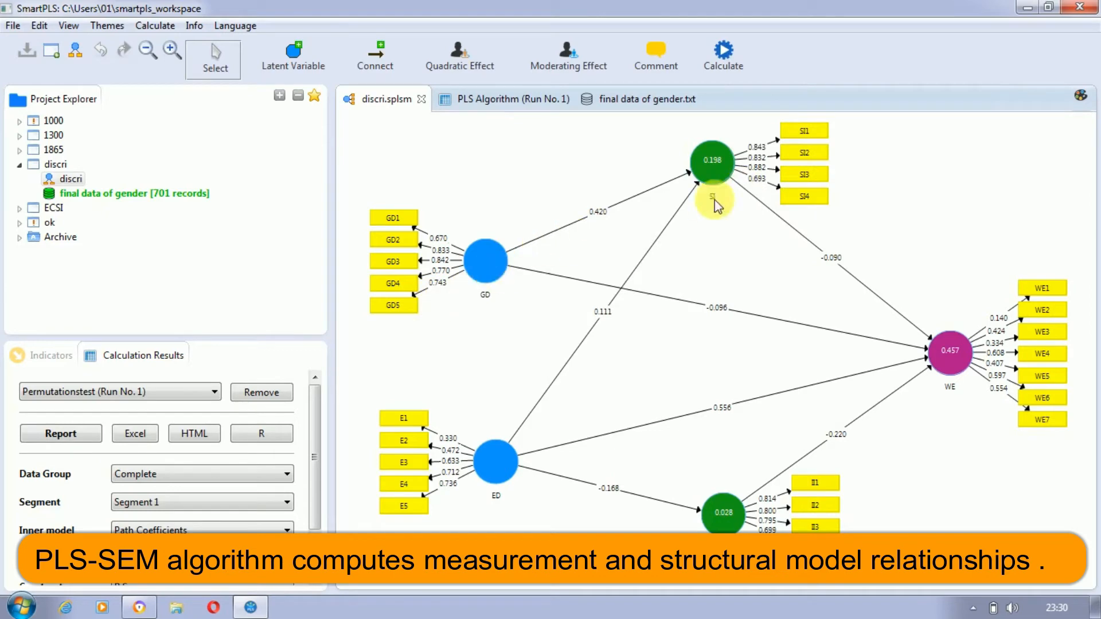
mouse_move(623, 217)
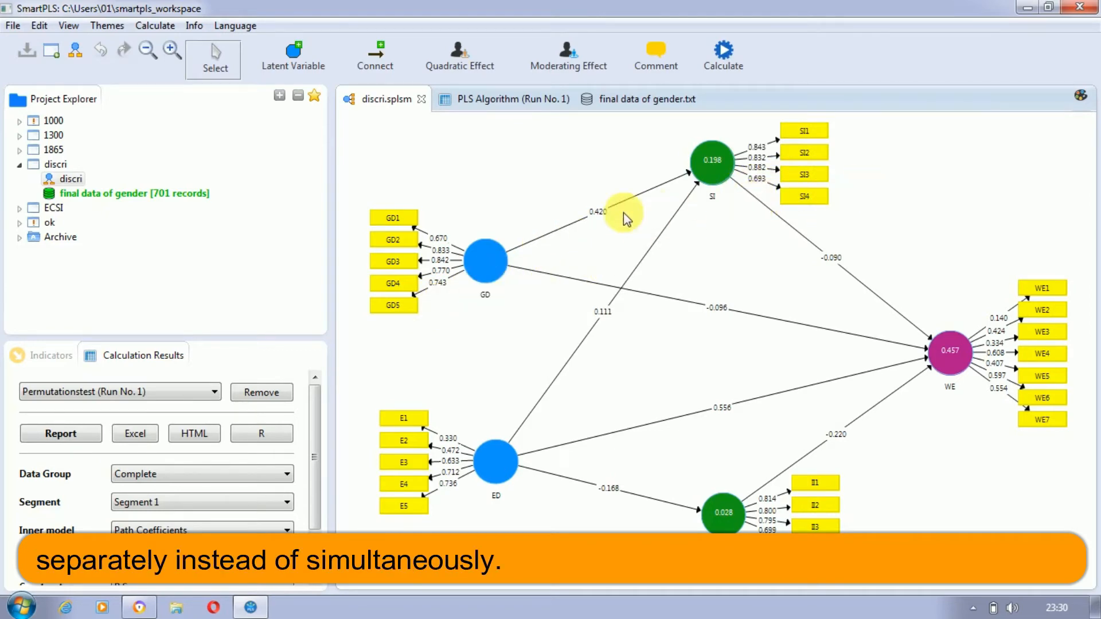
mouse_move(589, 271)
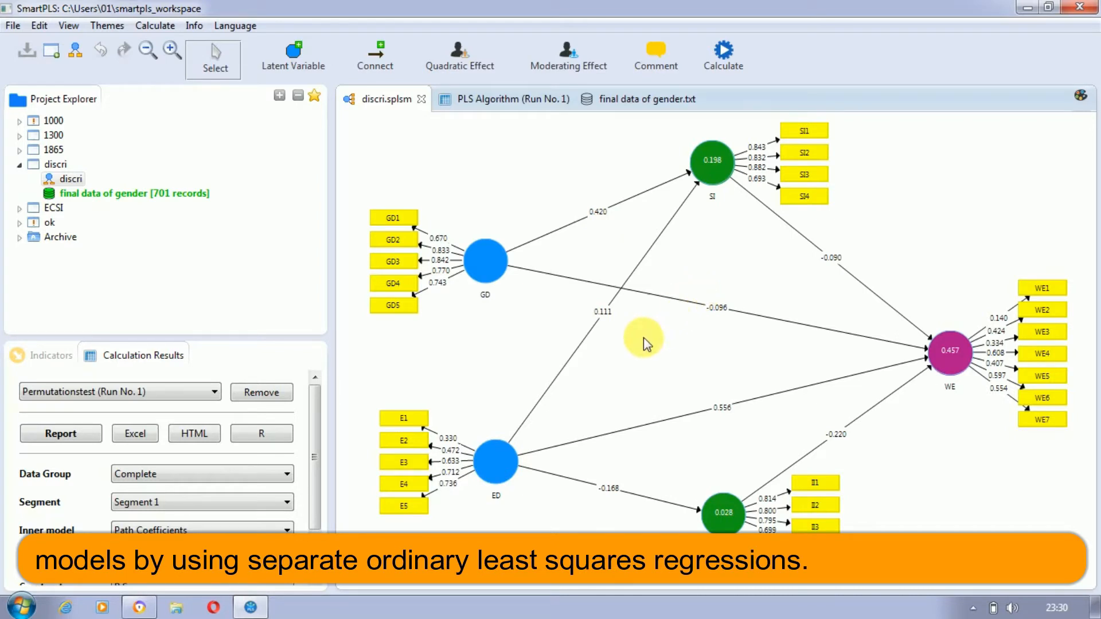
mouse_move(927, 332)
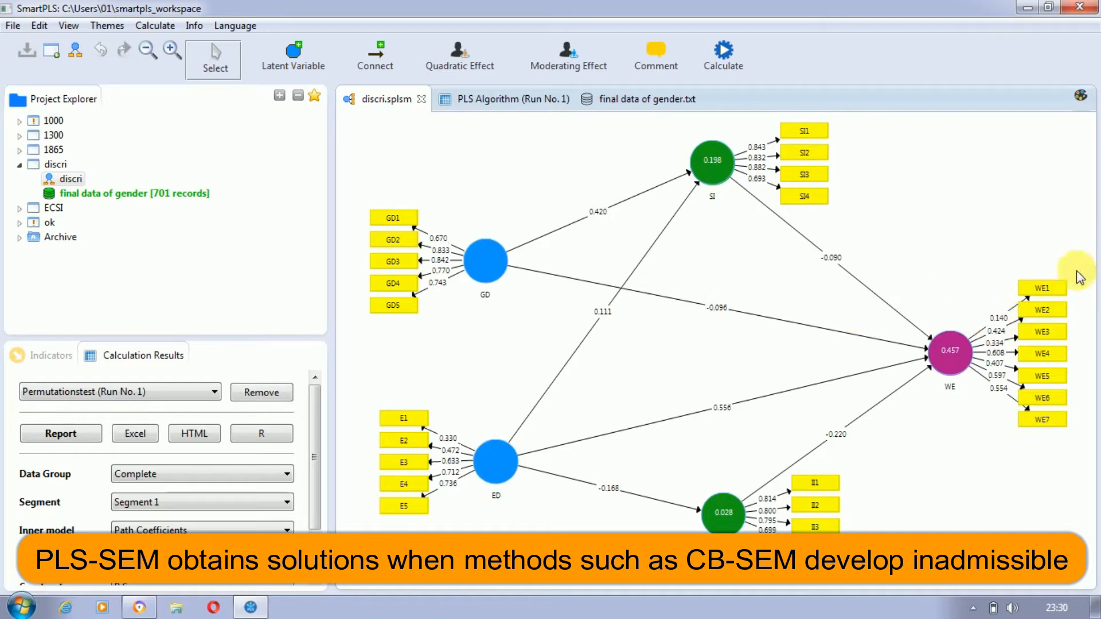
mouse_move(629, 232)
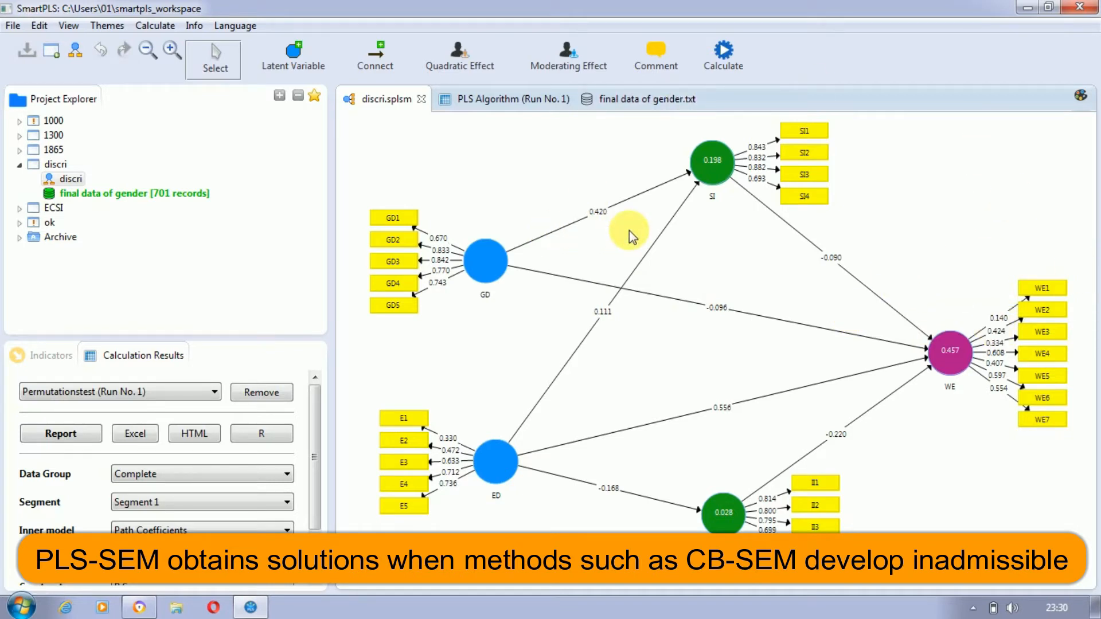
mouse_move(671, 208)
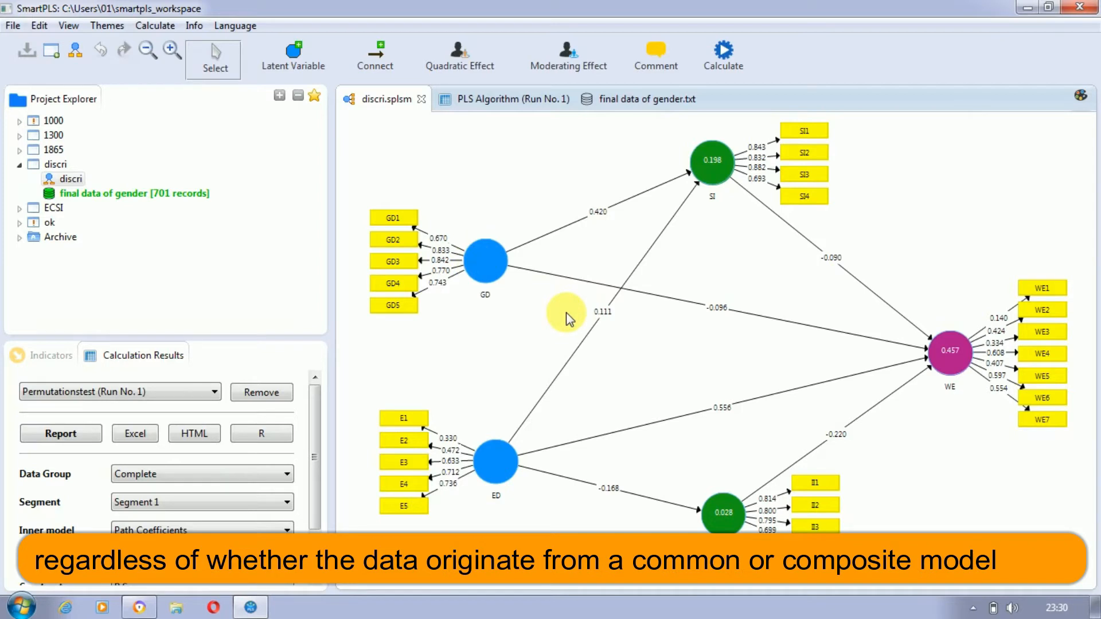
mouse_move(647, 332)
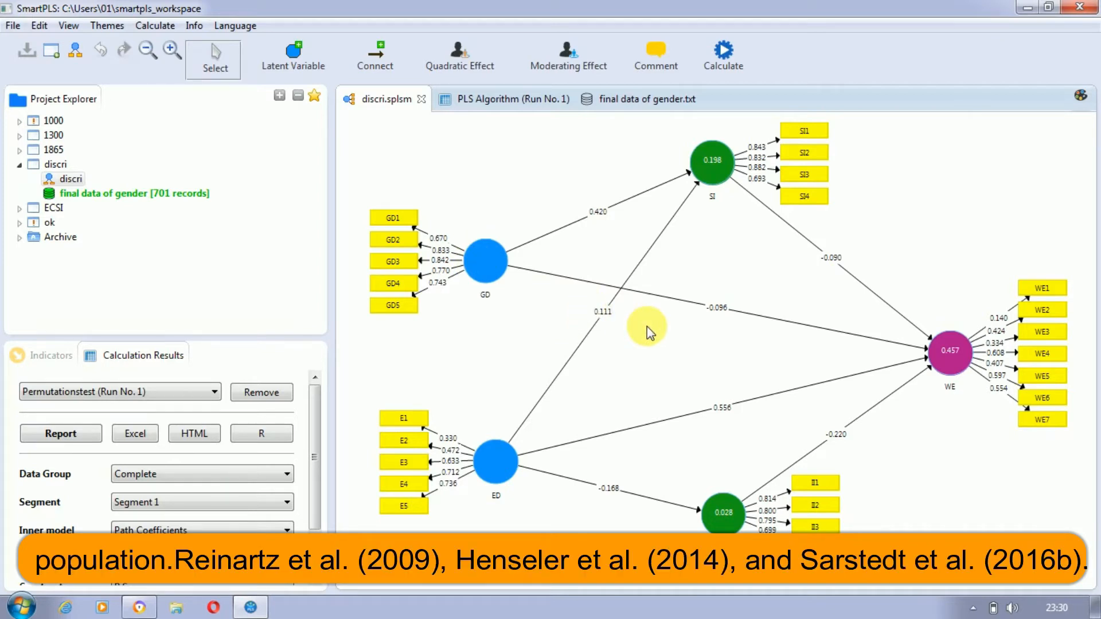
mouse_move(649, 351)
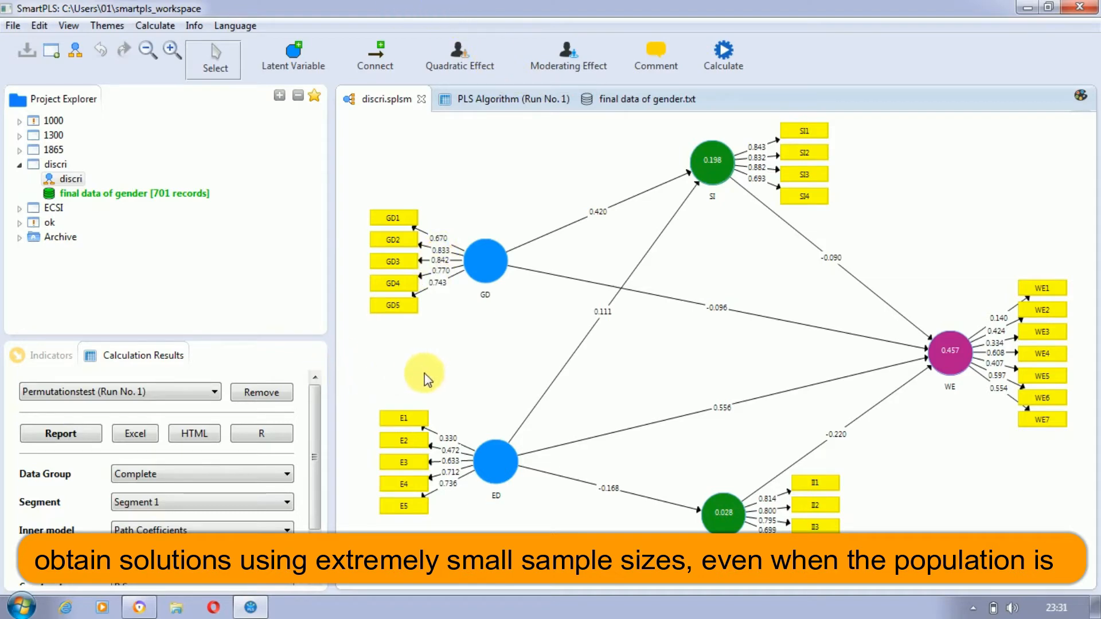
mouse_move(393, 368)
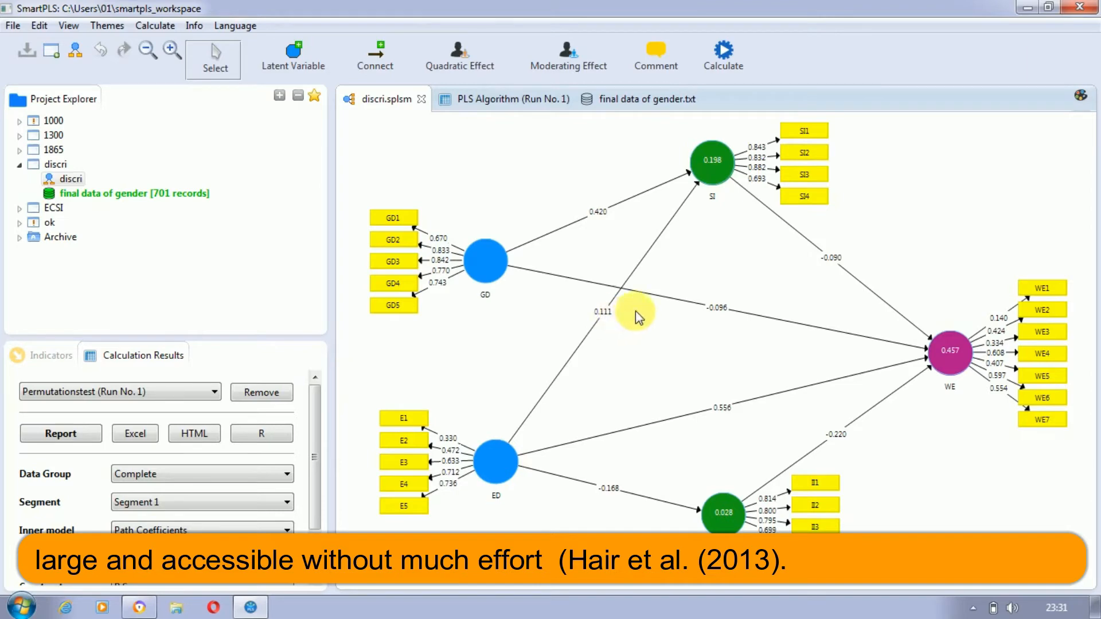
mouse_move(606, 364)
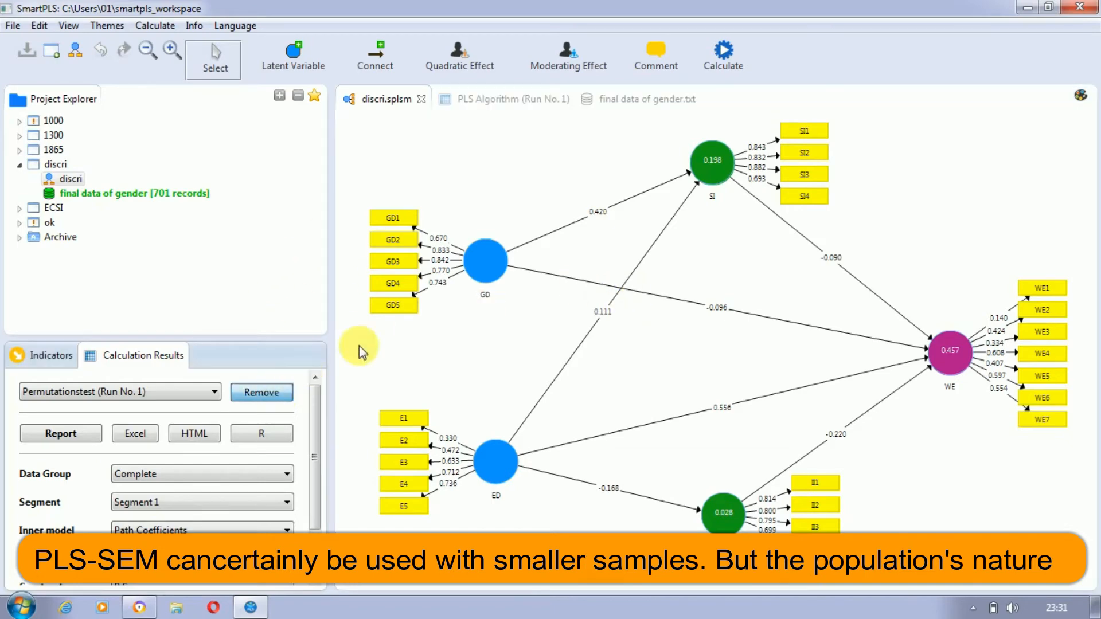
click(120, 393)
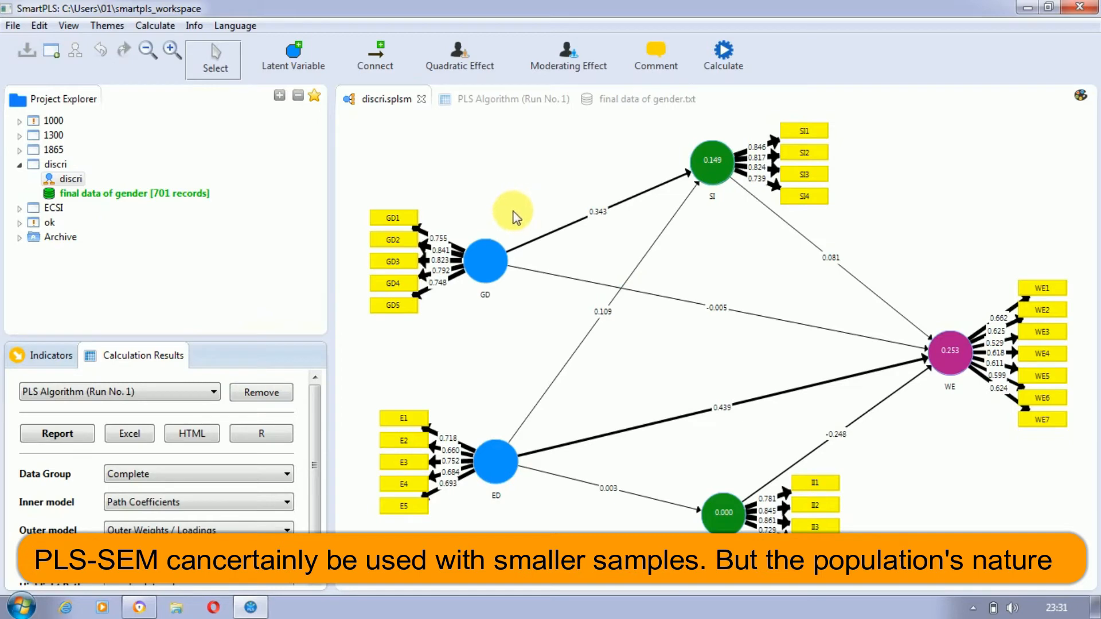
mouse_move(612, 264)
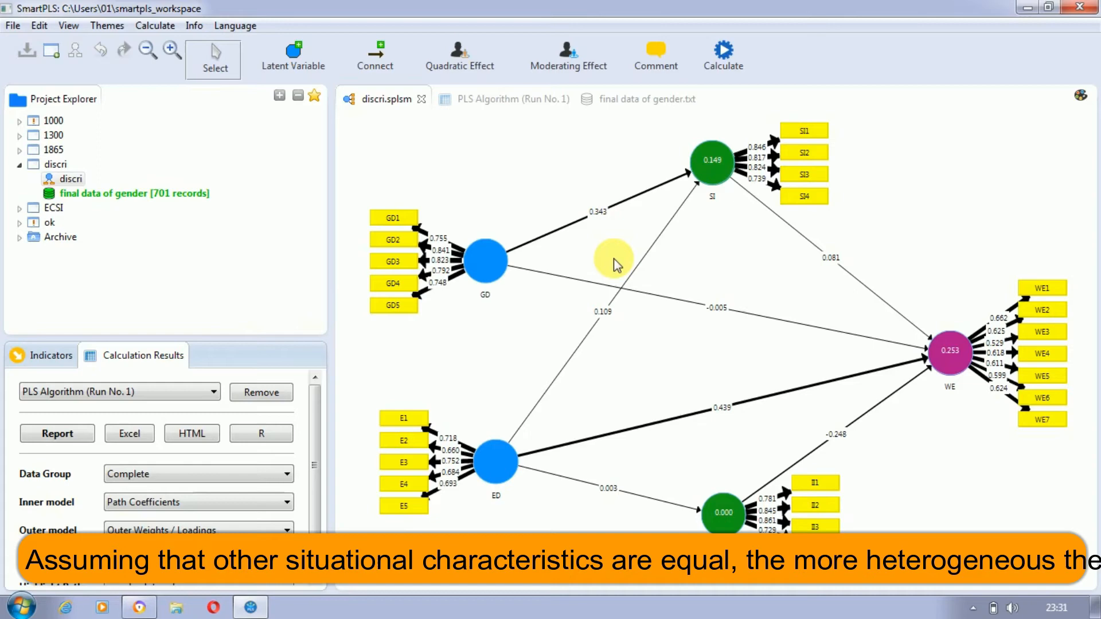
mouse_move(608, 394)
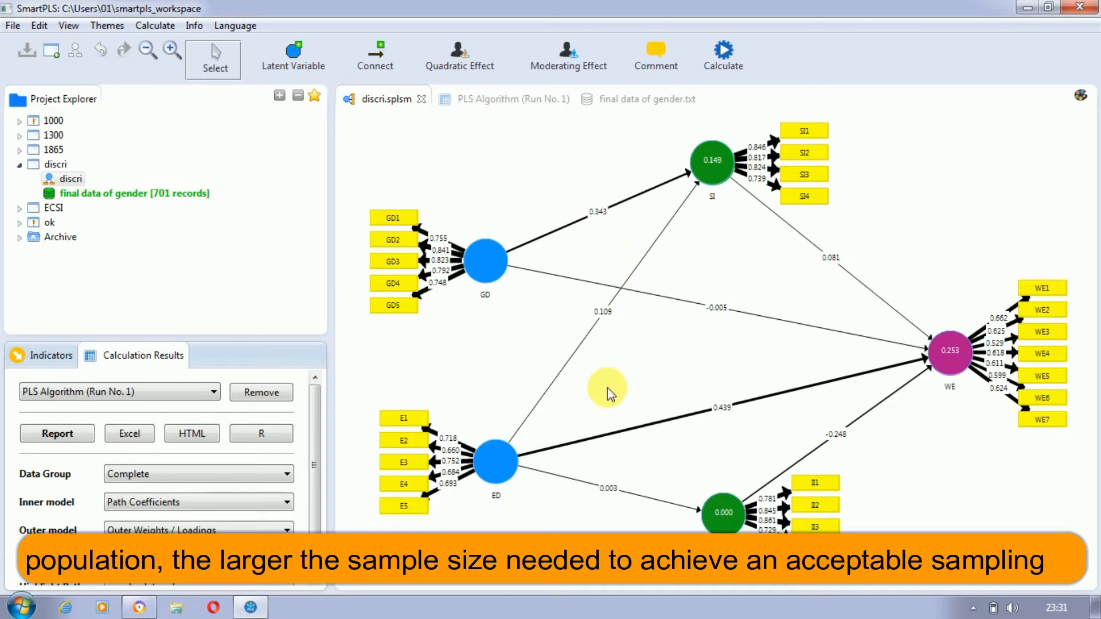
mouse_move(761, 309)
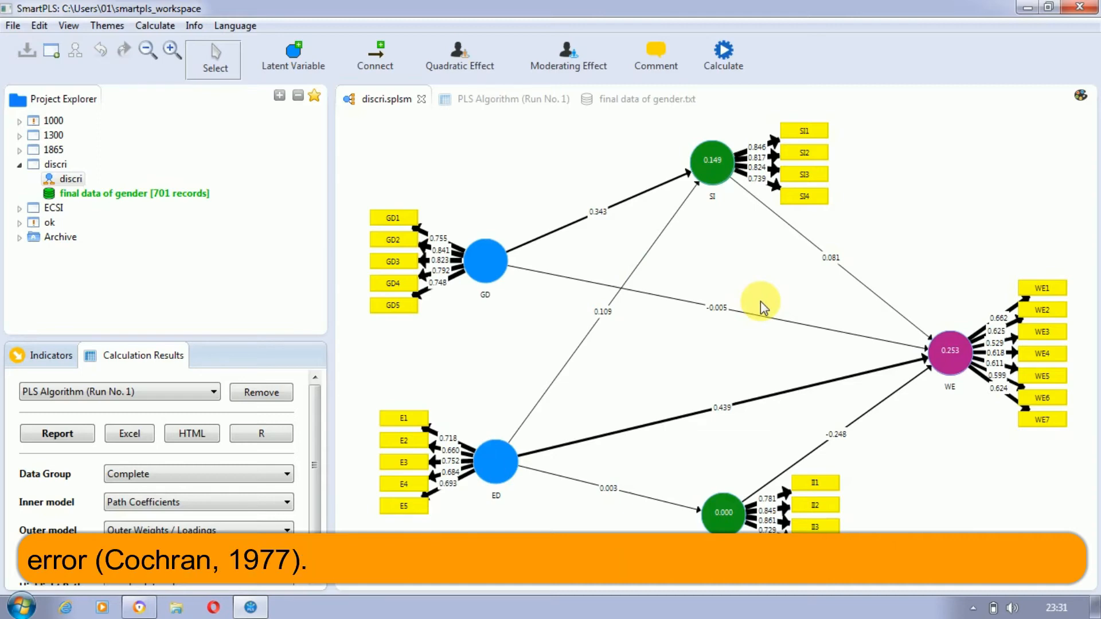
mouse_move(738, 245)
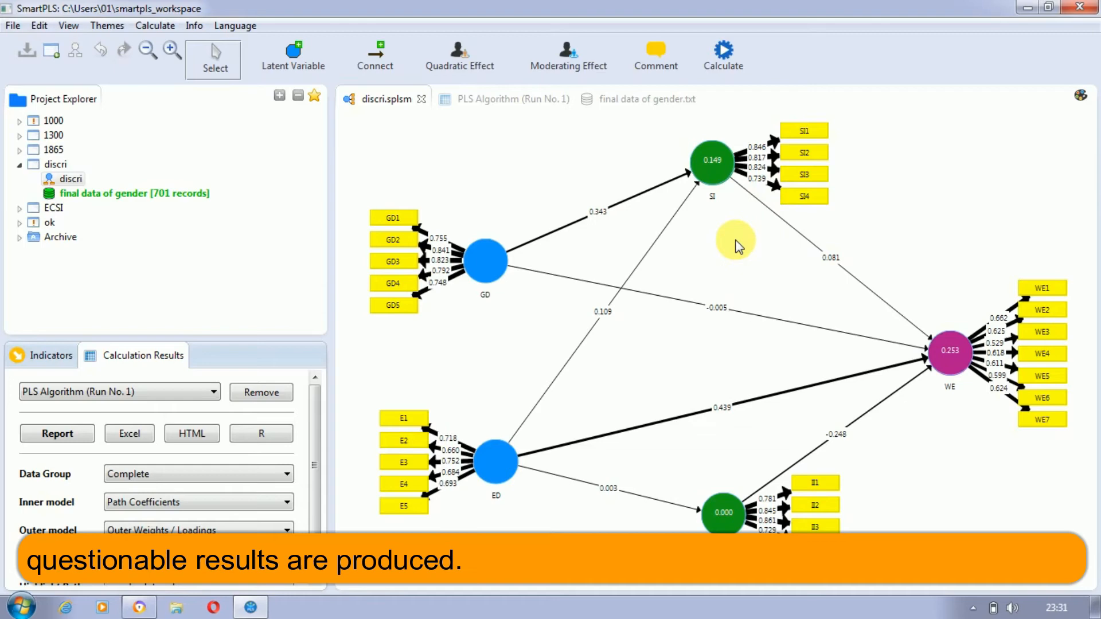
mouse_move(744, 206)
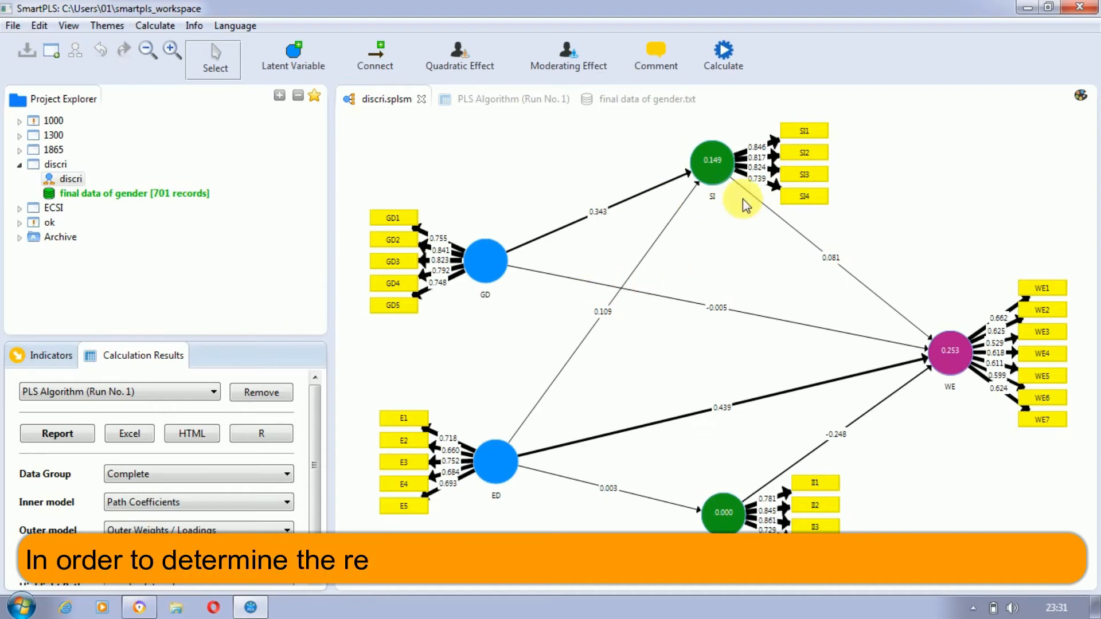